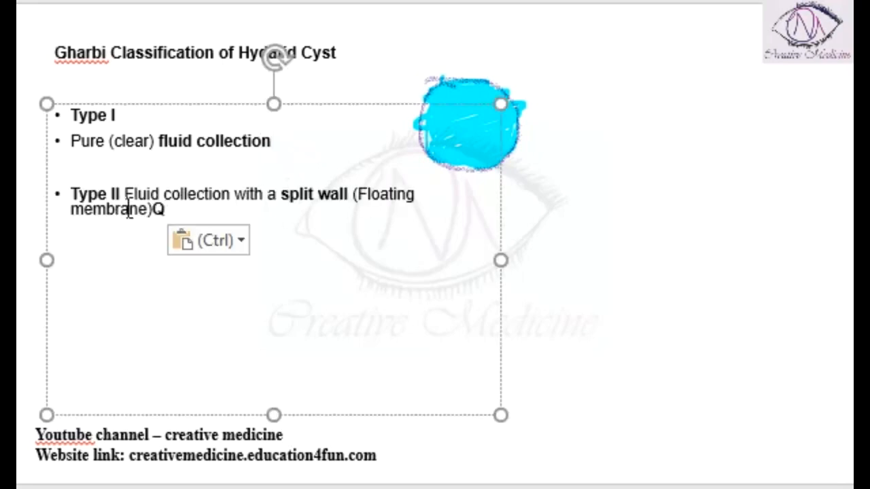
Step: Paste the Type II description (fluid collection with split wall, floating membrane) beneath Type I
{"action": "key", "text": "ctrl+v"}
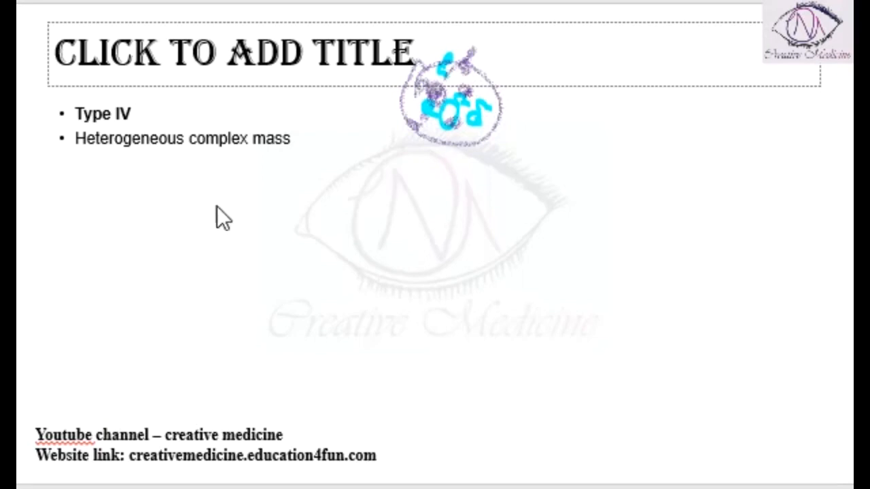
Step: Paste the Type V description (calcified eggshell mass) beneath Type IV
{"action": "key", "text": "ctrl+v"}
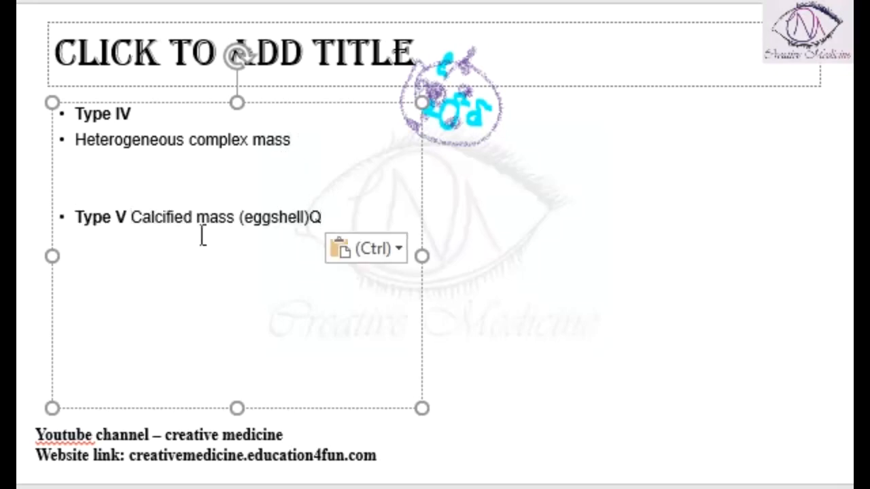